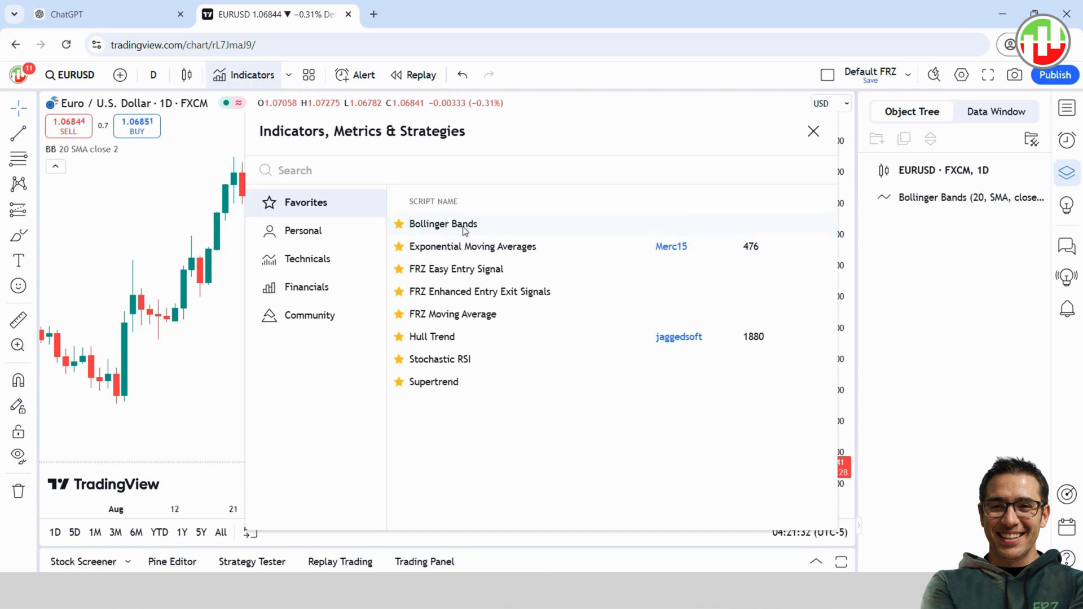
- Add the Hull Trend indicator from favorites to the EURUSD daily chart
{"action": "left_click", "coordinate": [432, 337]}
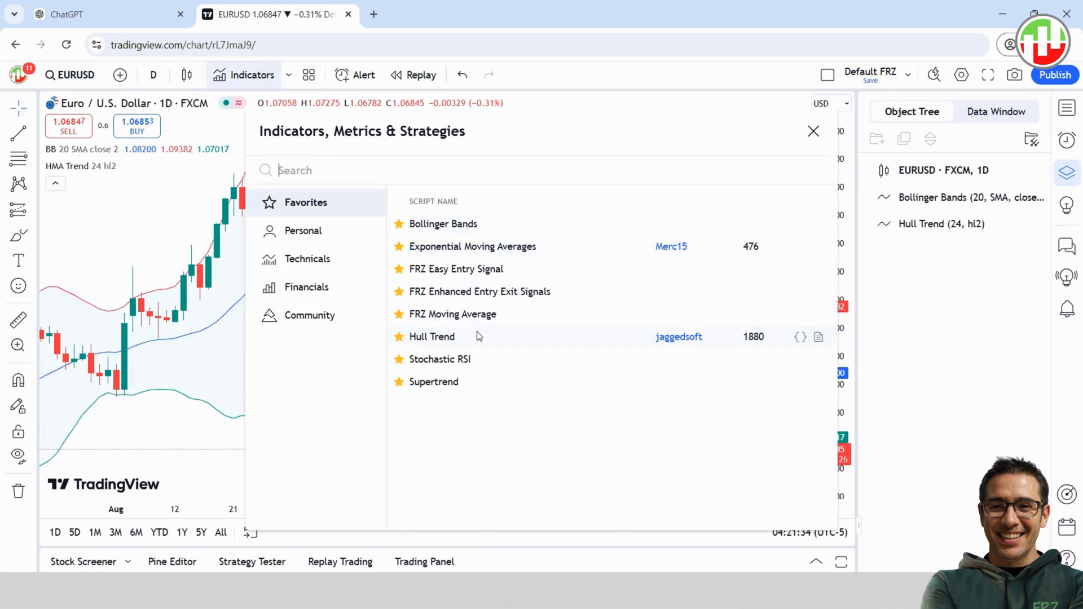
{"action": "left_click", "coordinate": [813, 131]}
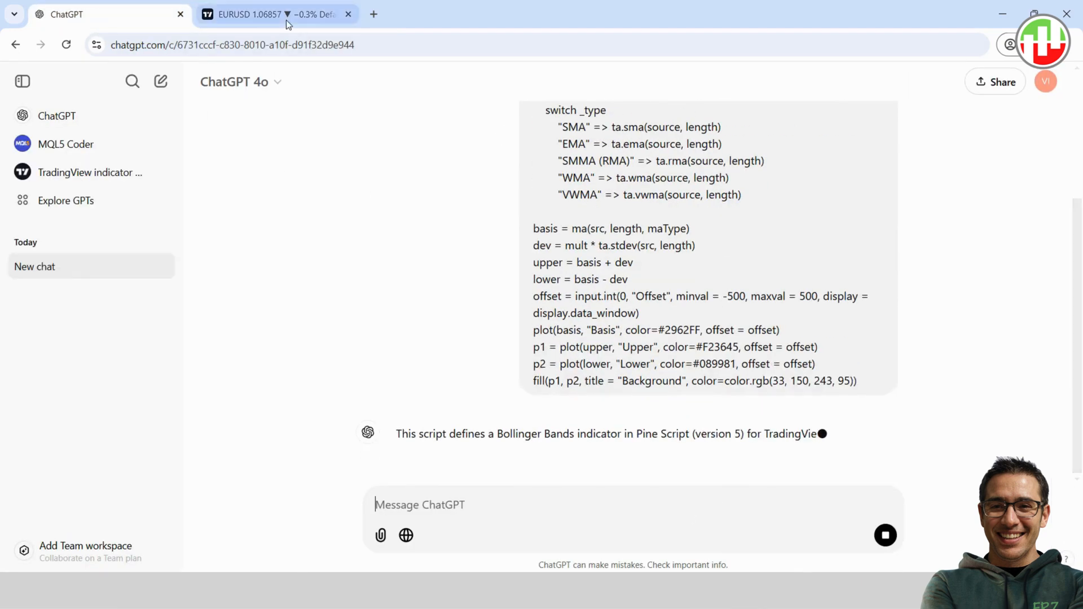
- Stop ChatGPT's Hull Trend explanation and start typing the 'Com…' combine prompt
{"action": "left_click", "coordinate": [269, 14]}
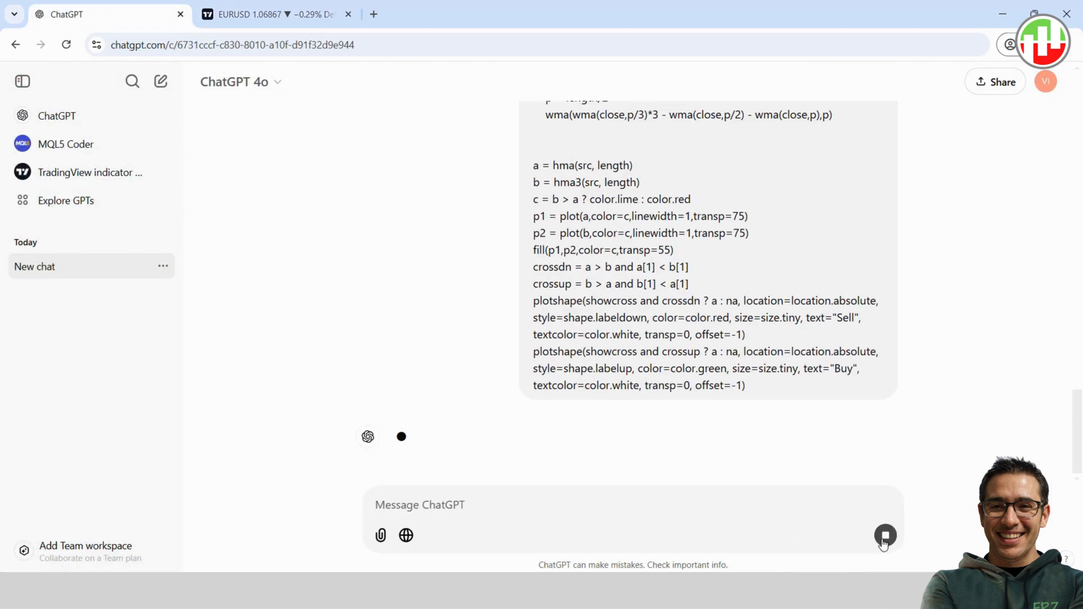
{"action": "left_click", "coordinate": [280, 14]}
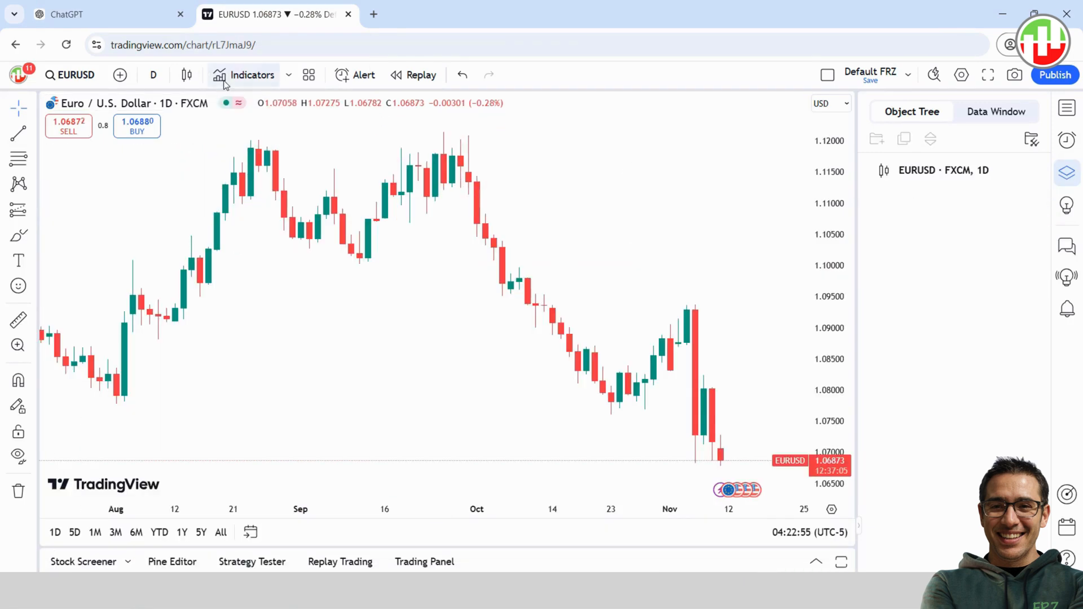
{"action": "left_click", "coordinate": [242, 74]}
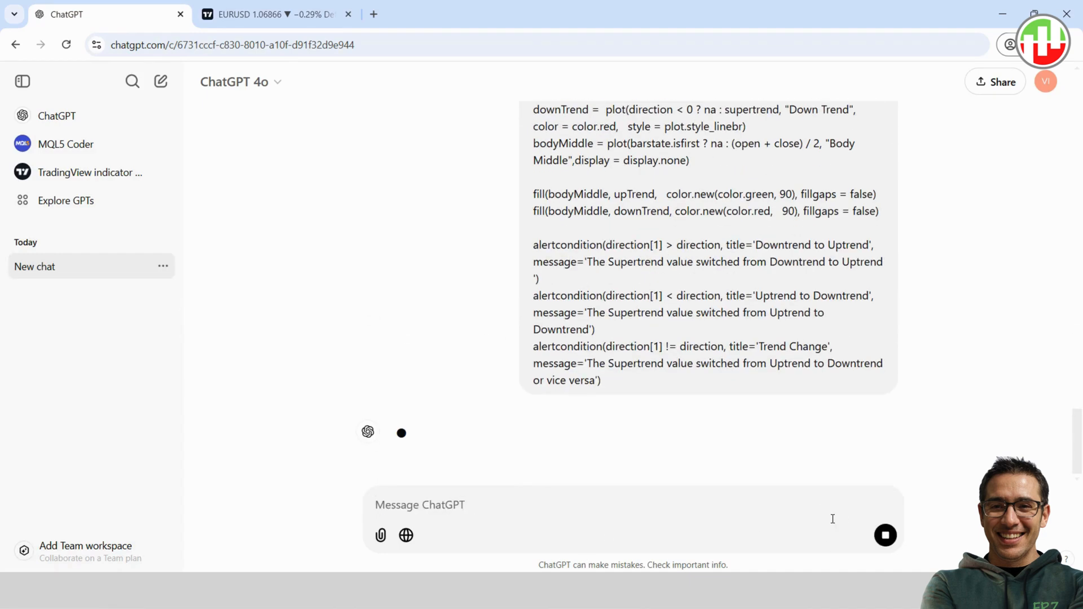
{"action": "type", "text": "Com"}
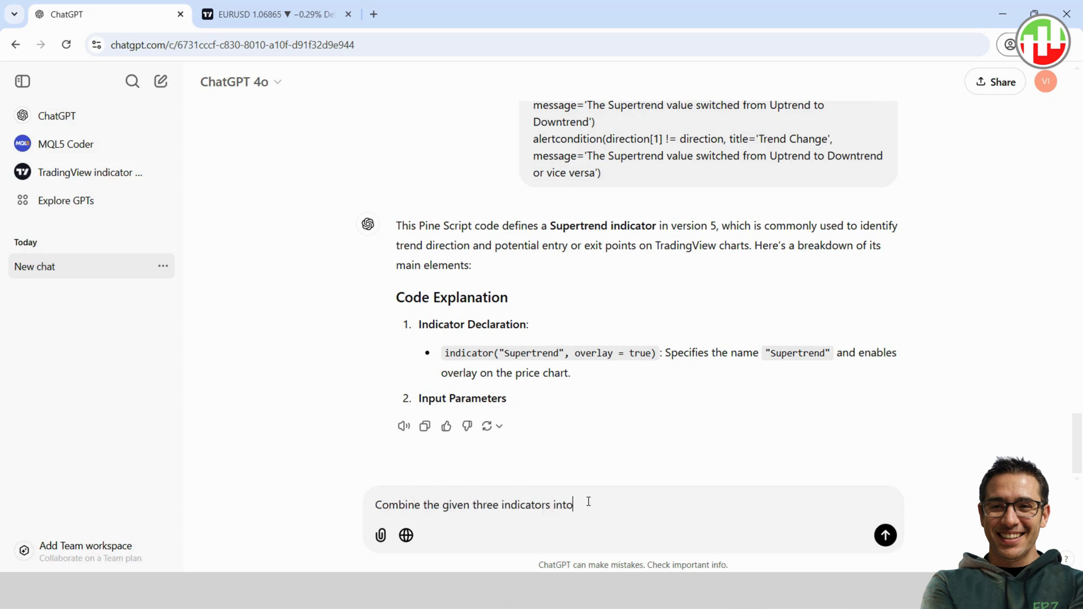
- Send the prompt to combine them into one indicator retaining the original inputs
{"action": "type", "text": "one indicator w"}
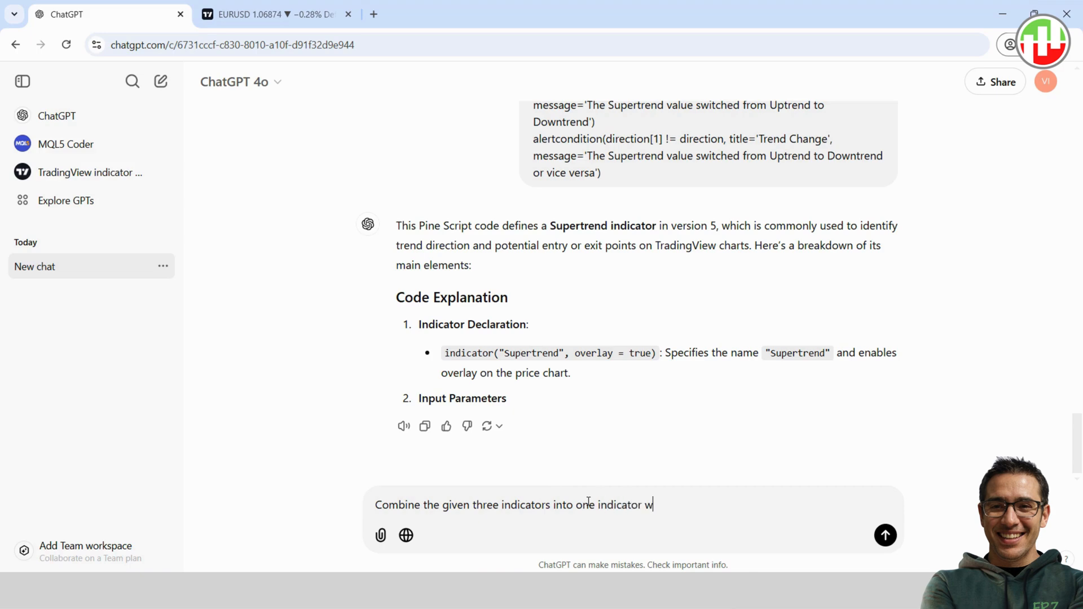
{"action": "type", "text": "hile retaining the"}
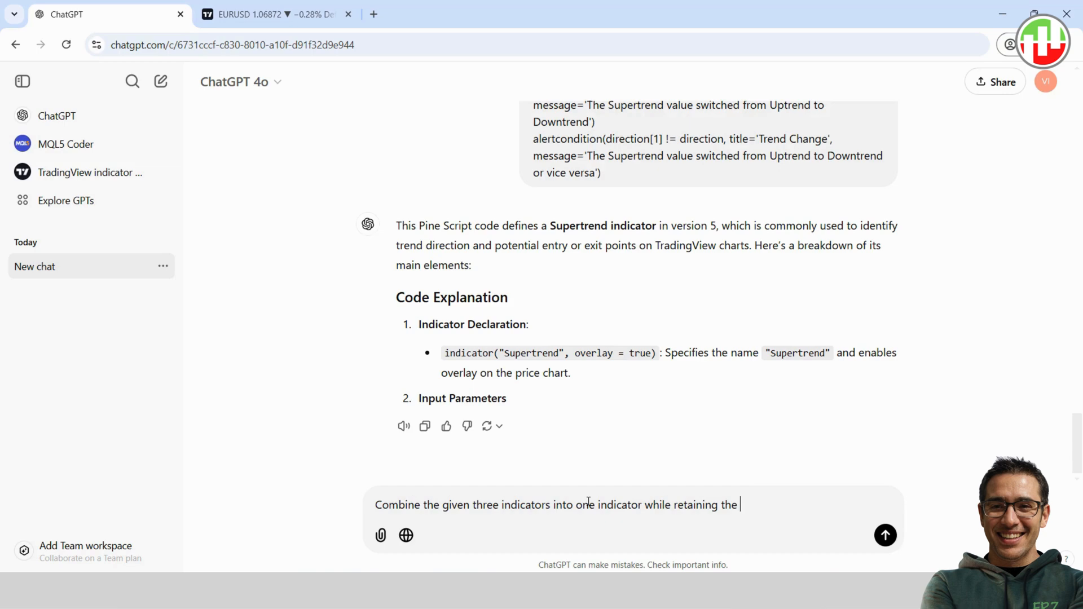
{"action": "type", "text": "original inputs of t"}
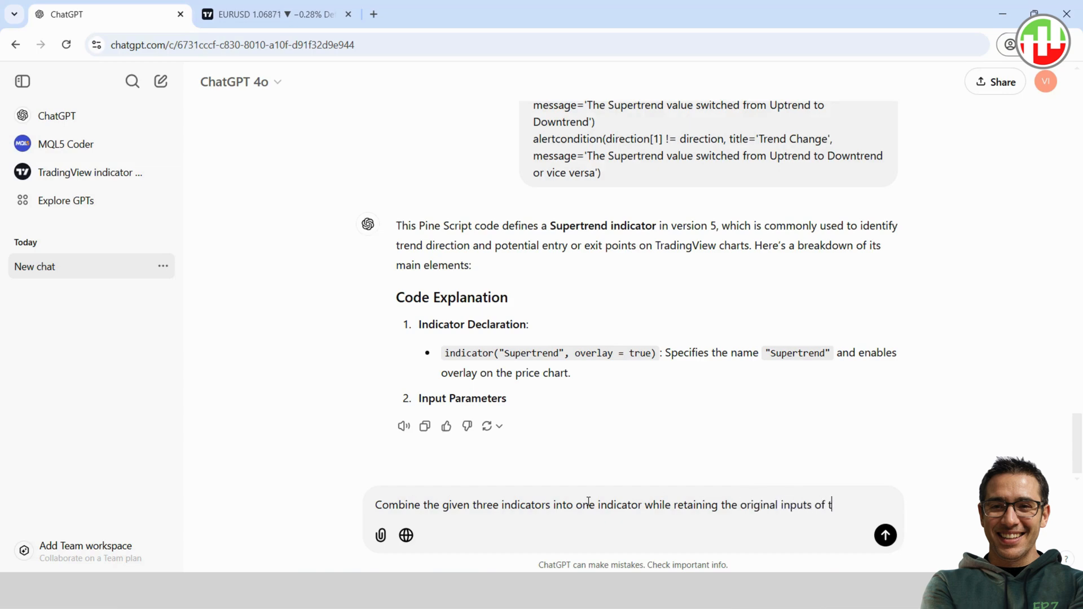
{"action": "type", "text": "he indicators"}
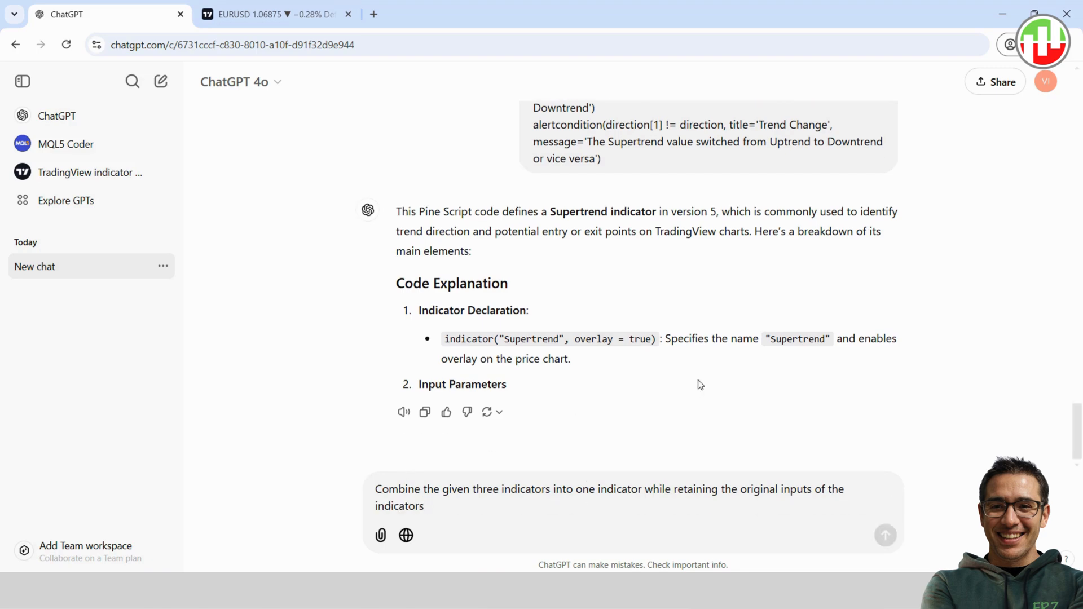
{"action": "left_click", "coordinate": [885, 536]}
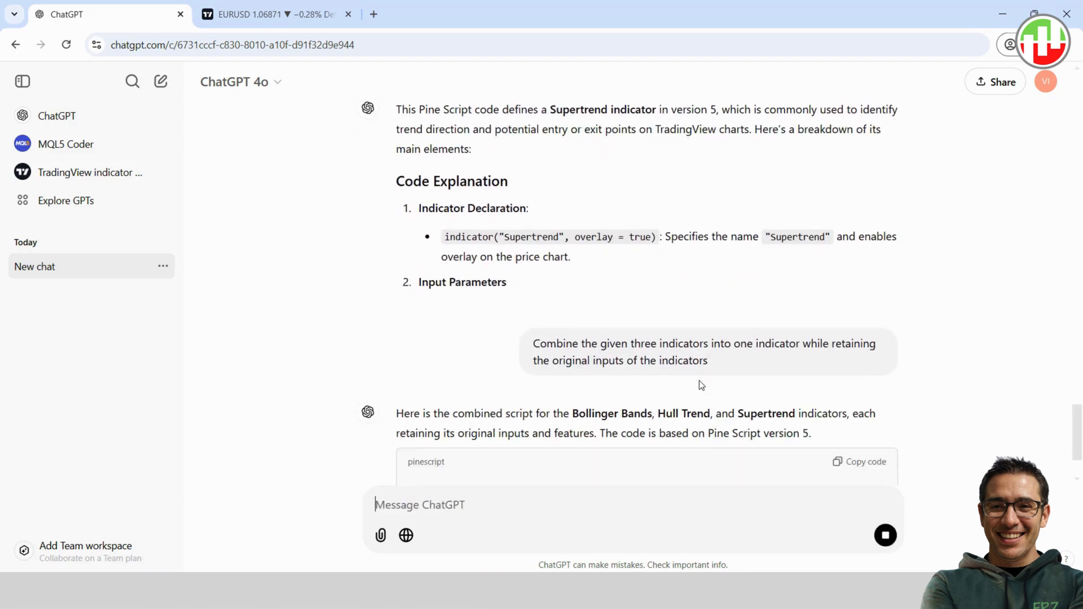
- Scroll through the generated combined Pine Script and copy its code
{"action": "scroll", "scroll_direction": "down", "scroll_amount": 3}
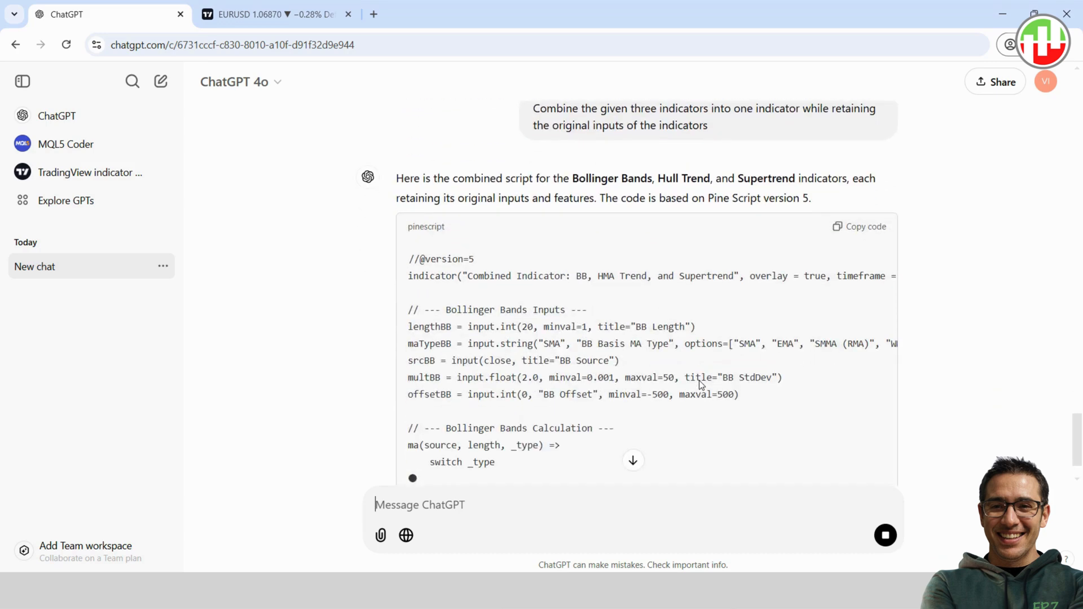
{"action": "scroll", "scroll_direction": "down", "scroll_amount": 3}
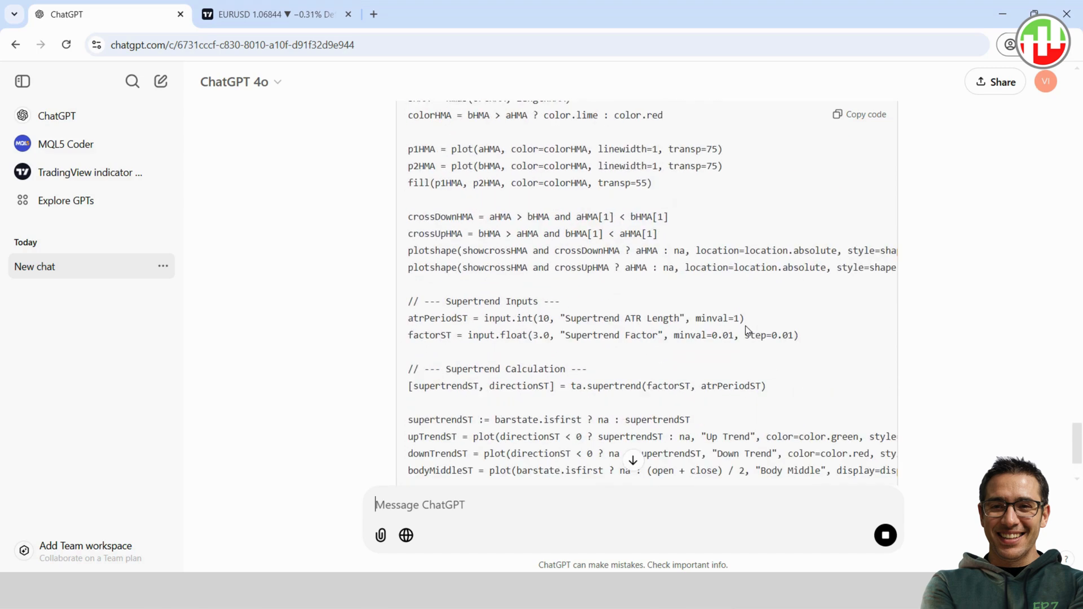
{"action": "scroll", "scroll_direction": "down", "scroll_amount": 3}
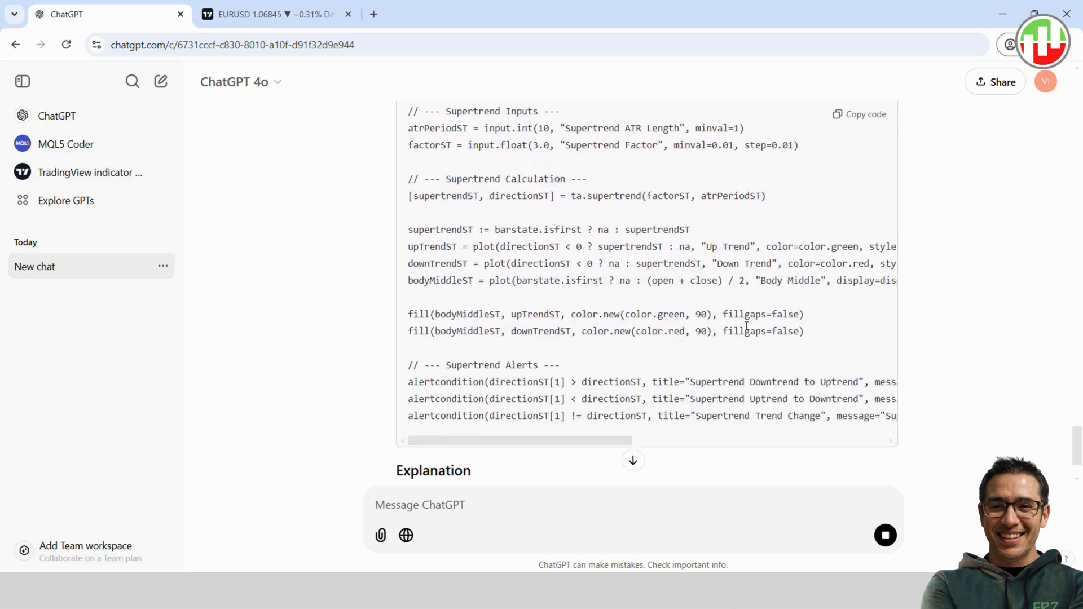
{"action": "left_click", "coordinate": [859, 114]}
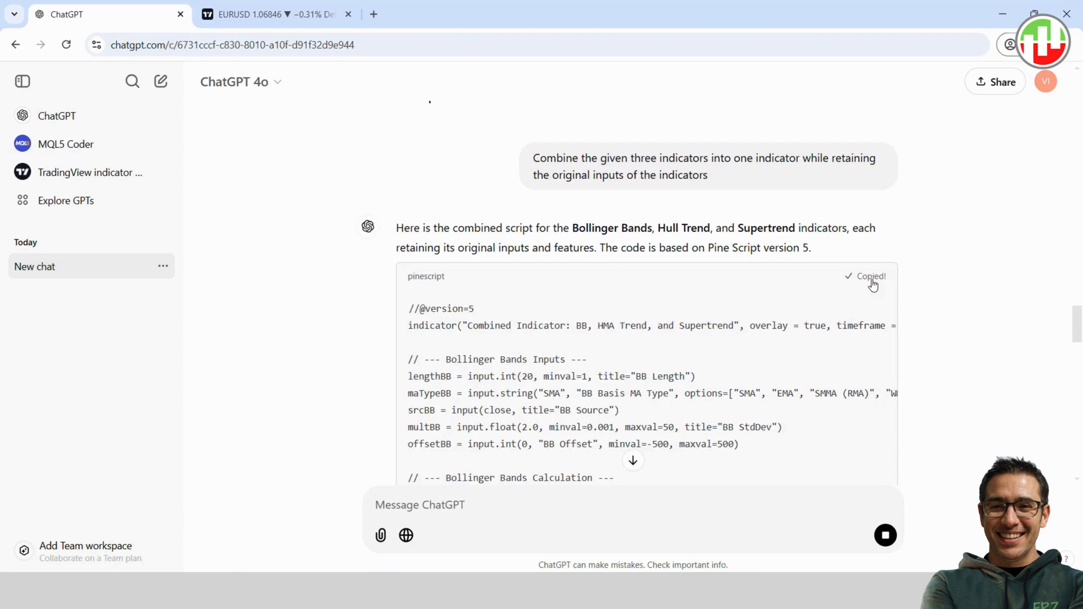
- Paste the combined code into a new Pine Editor script and add it to the chart
{"action": "left_click", "coordinate": [263, 14]}
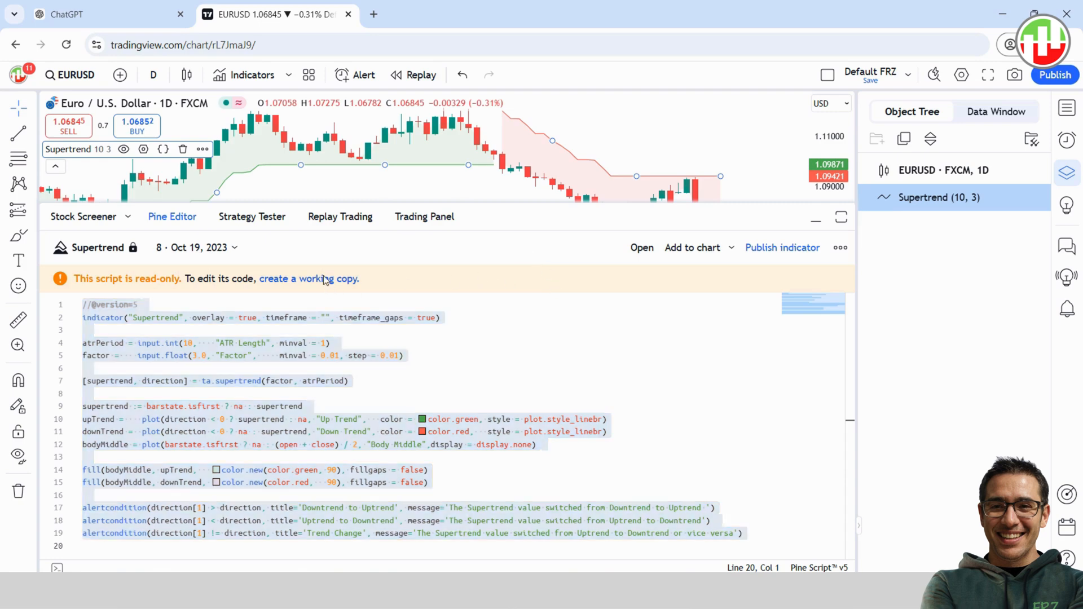
{"action": "left_click", "coordinate": [308, 279]}
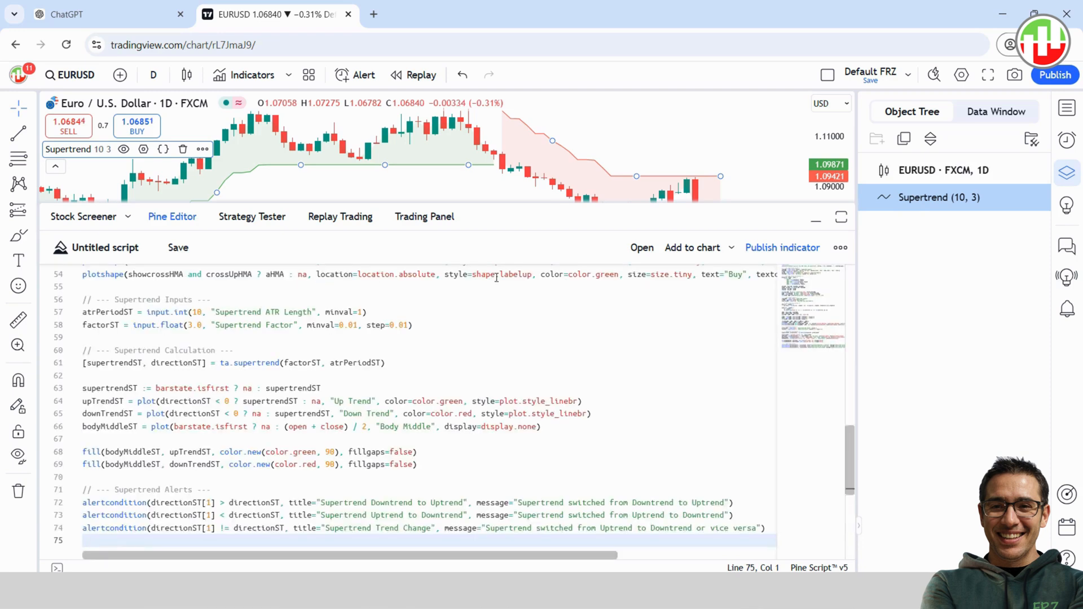
{"action": "left_click", "coordinate": [178, 247]}
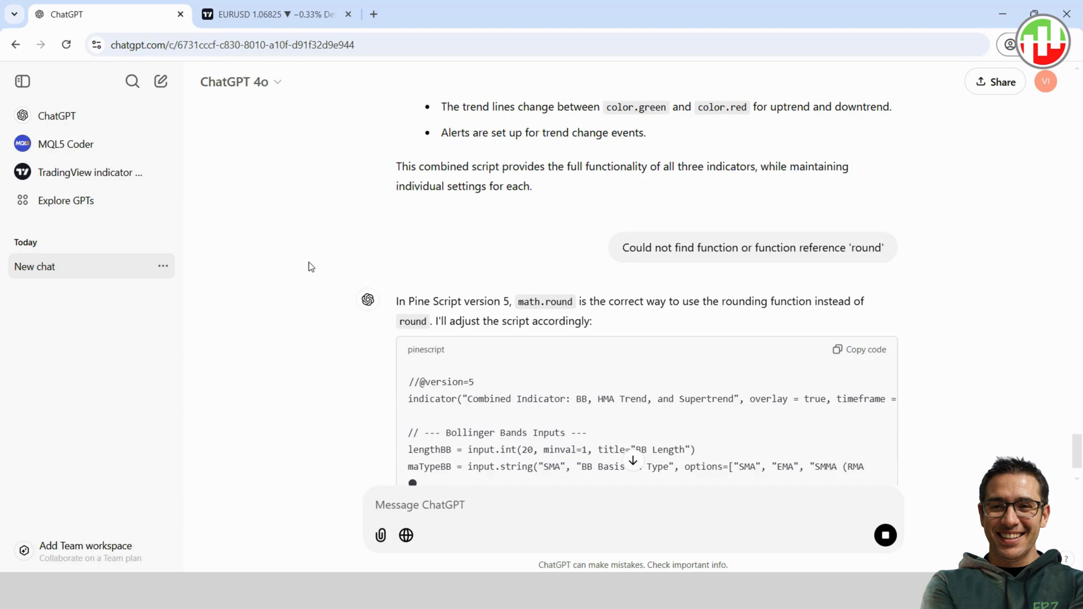
- Copy ChatGPT's corrected math.round script and return to TradingView
{"action": "scroll", "scroll_direction": "down", "scroll_amount": 3}
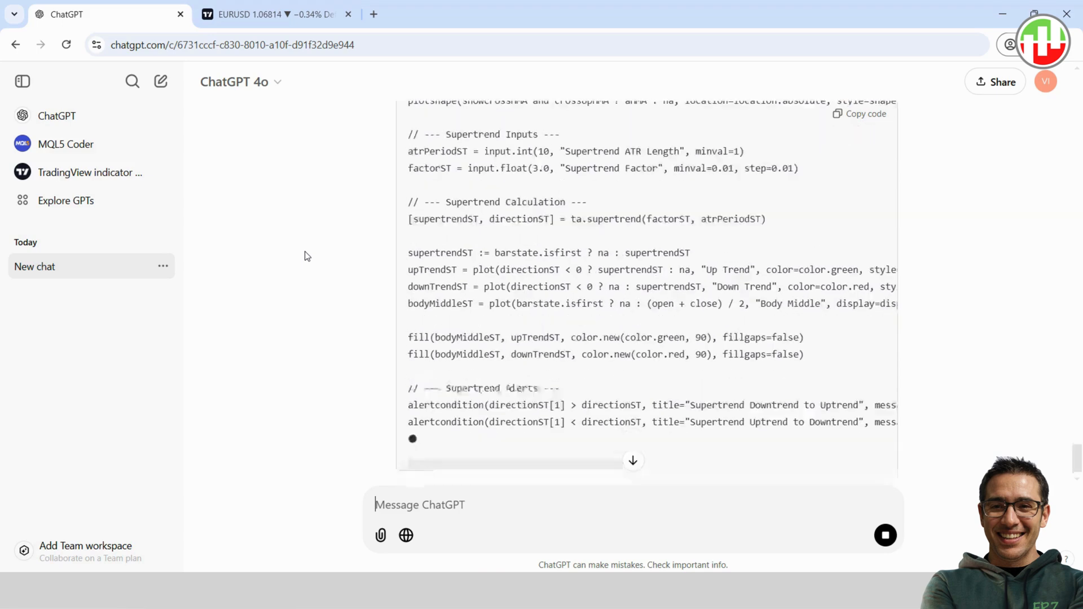
{"action": "left_click", "coordinate": [858, 114]}
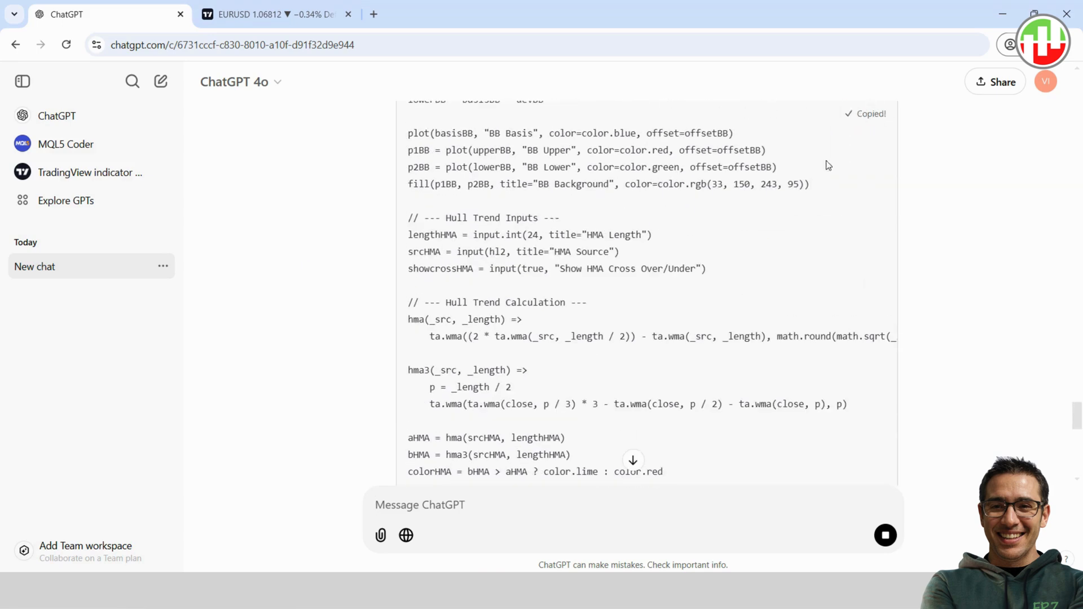
{"action": "left_click", "coordinate": [275, 14]}
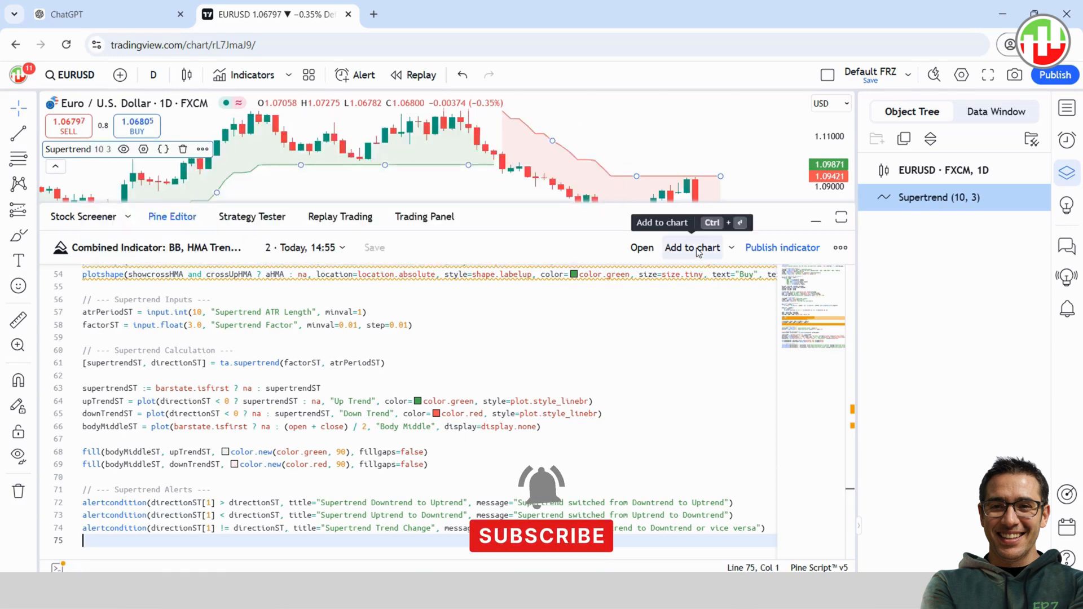
- Add the saved Combined Indicator to the EURUSD chart and open its settings
{"action": "left_click", "coordinate": [692, 248]}
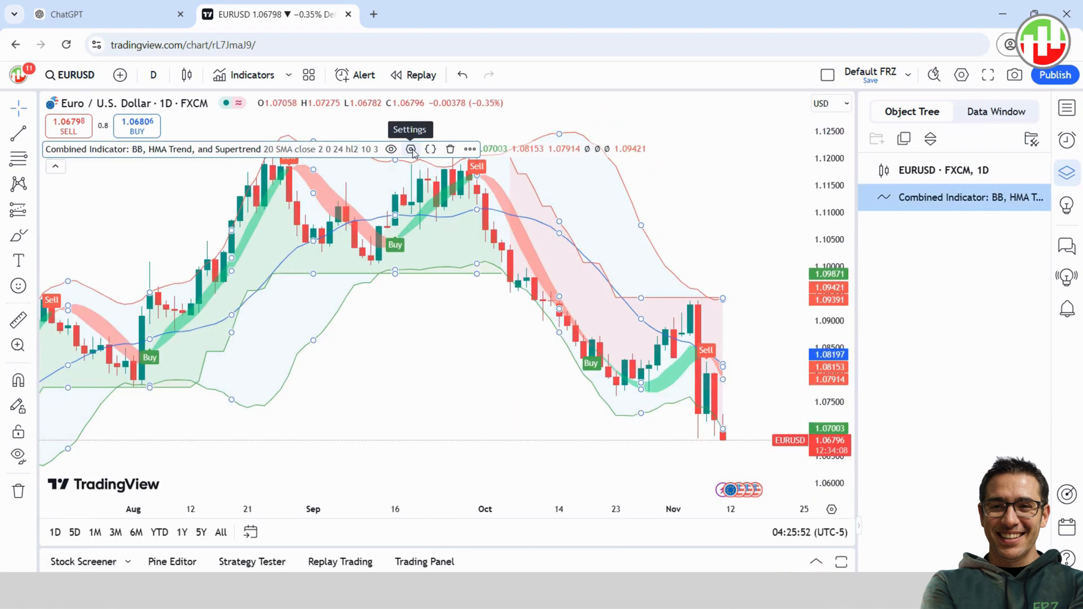
{"action": "left_click", "coordinate": [412, 149]}
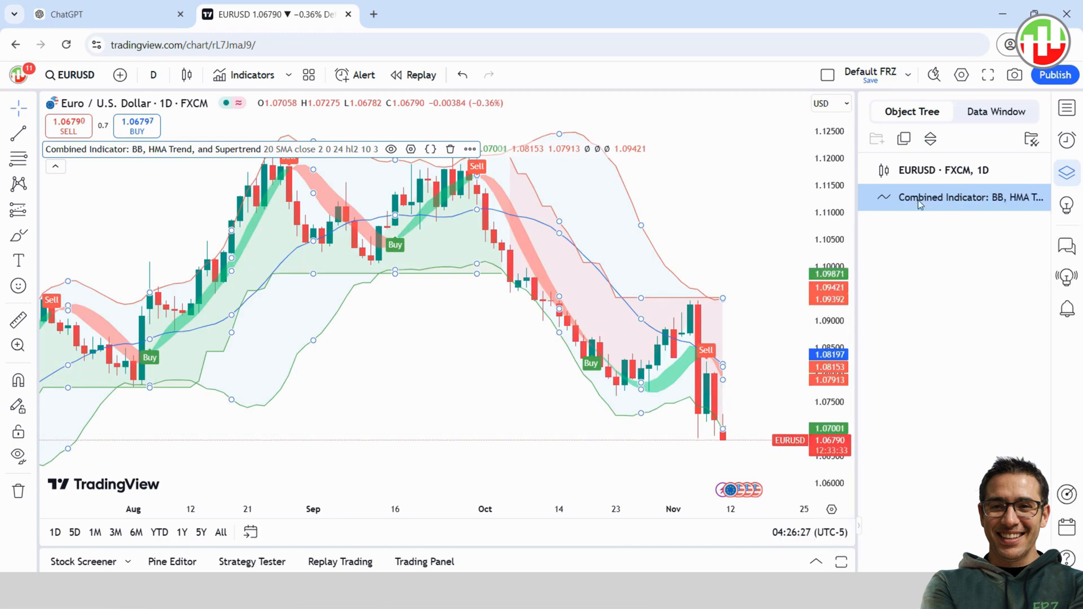
- Add Combined Indicator from favorites, remove the chart's indicators, and reopen favorites
{"action": "left_click", "coordinate": [252, 75]}
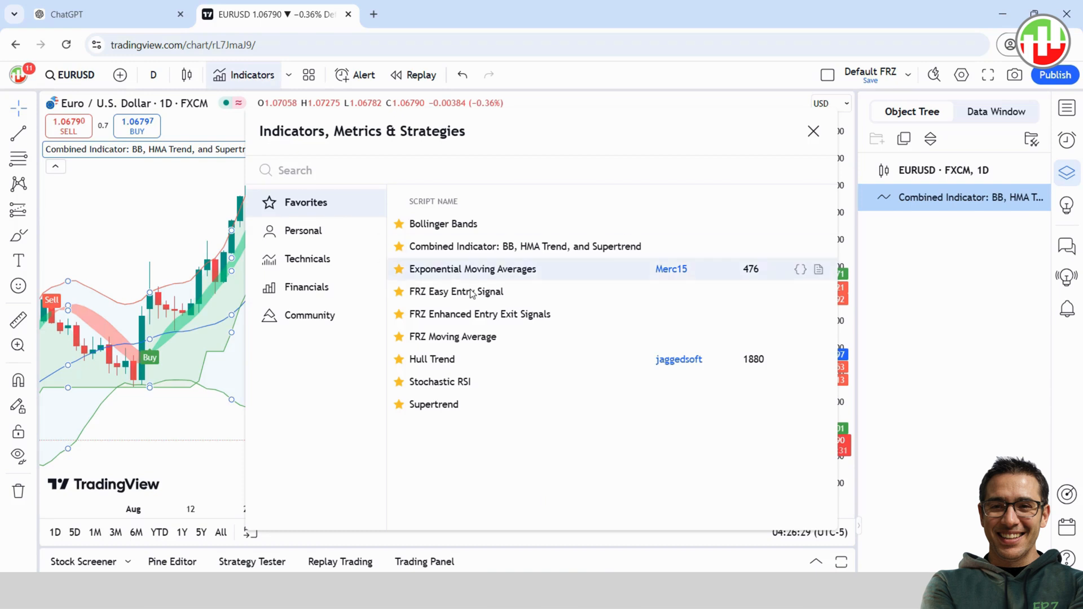
{"action": "mouse_move", "coordinate": [609, 247]}
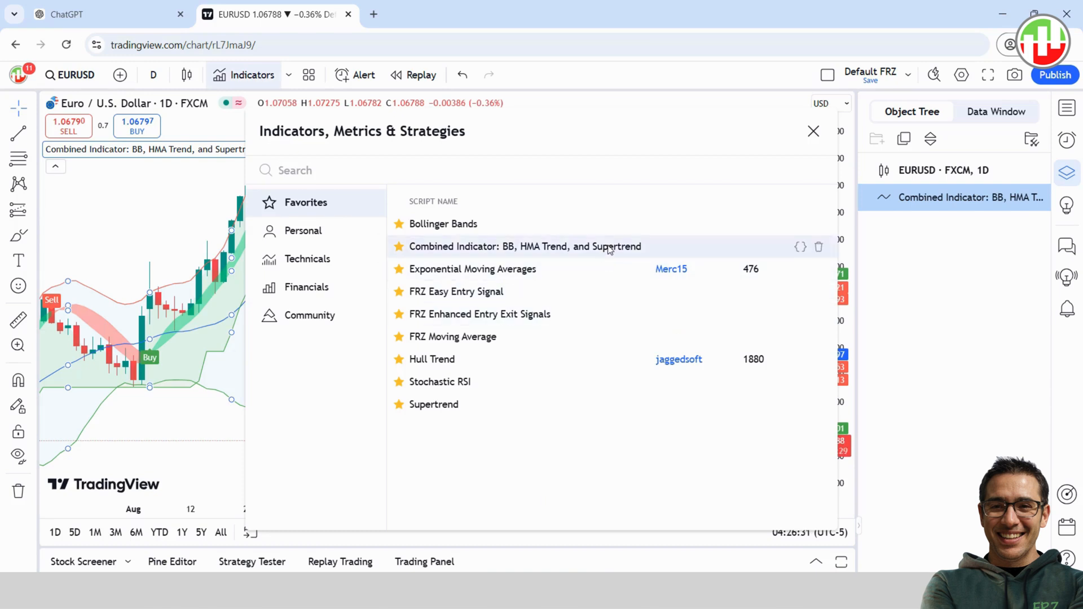
{"action": "left_click", "coordinate": [524, 246]}
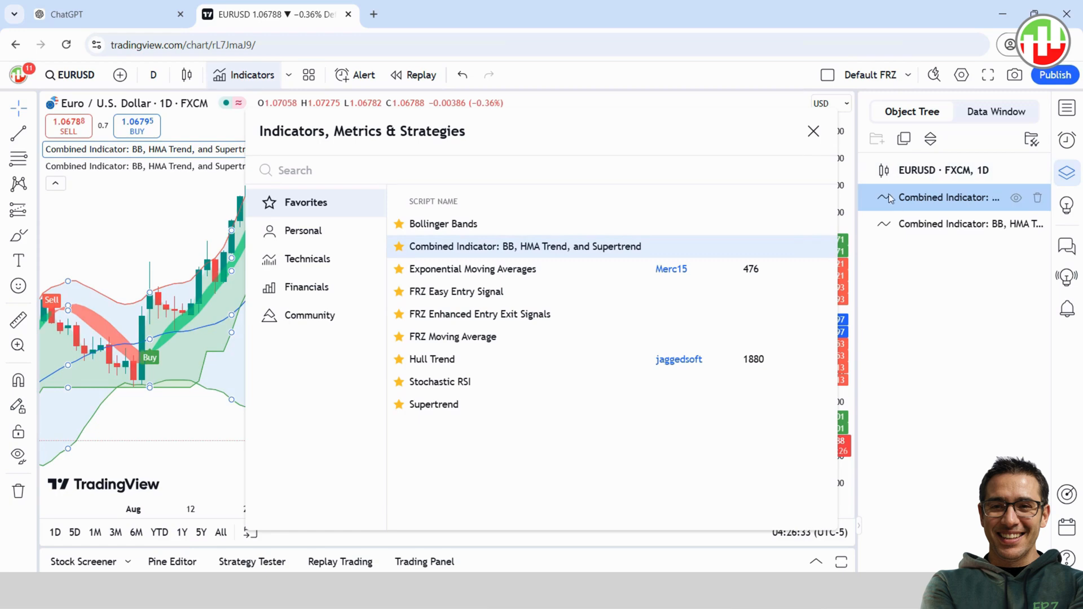
{"action": "left_click", "coordinate": [813, 131]}
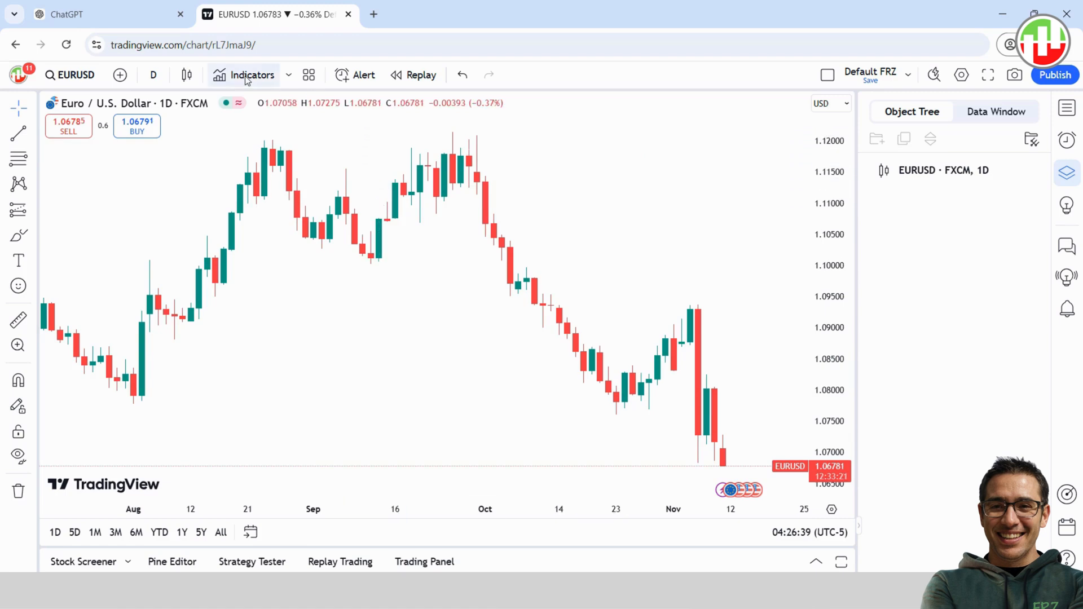
{"action": "left_click", "coordinate": [251, 75]}
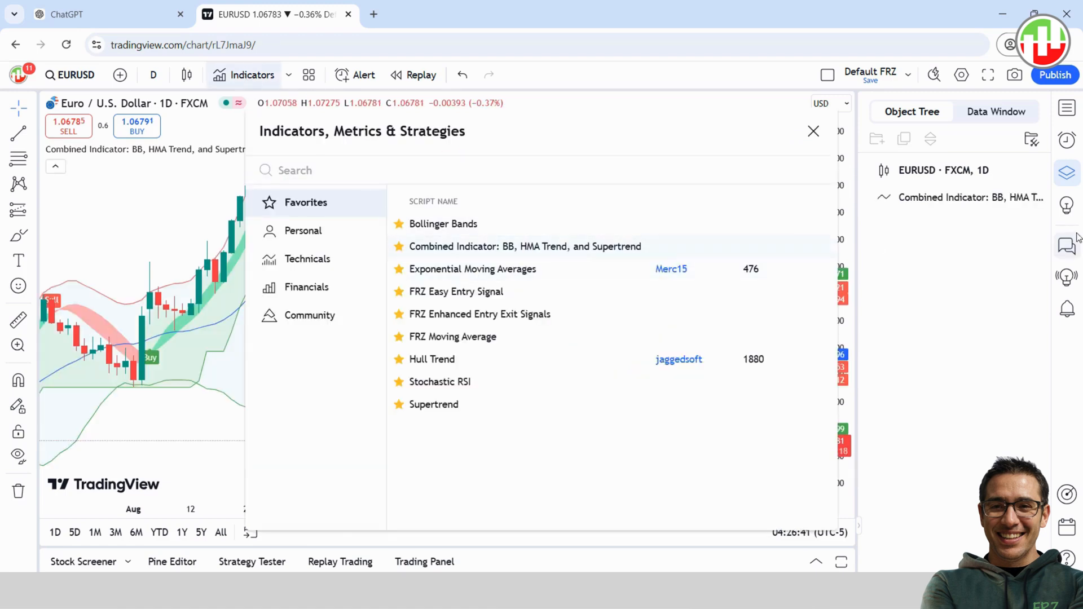